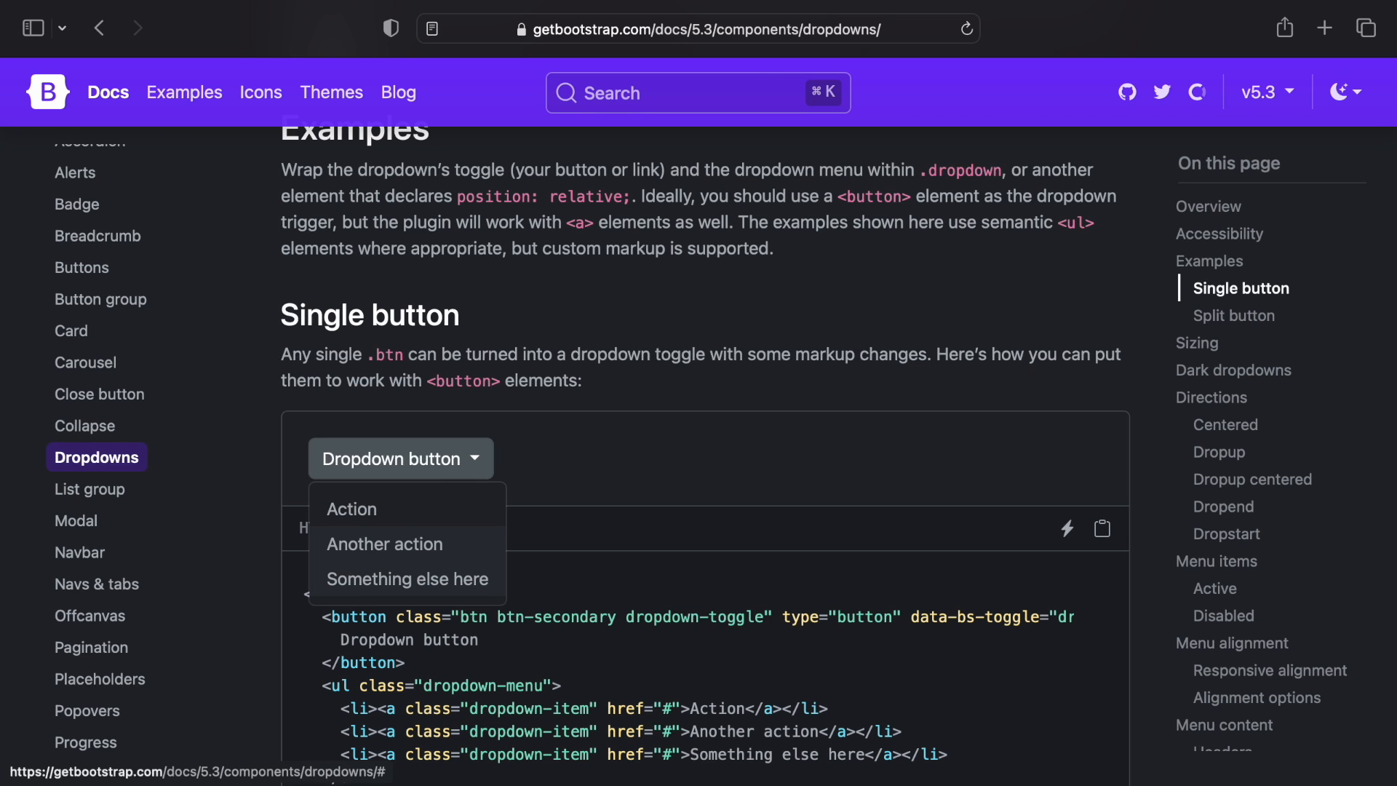
mouse_move(407, 579)
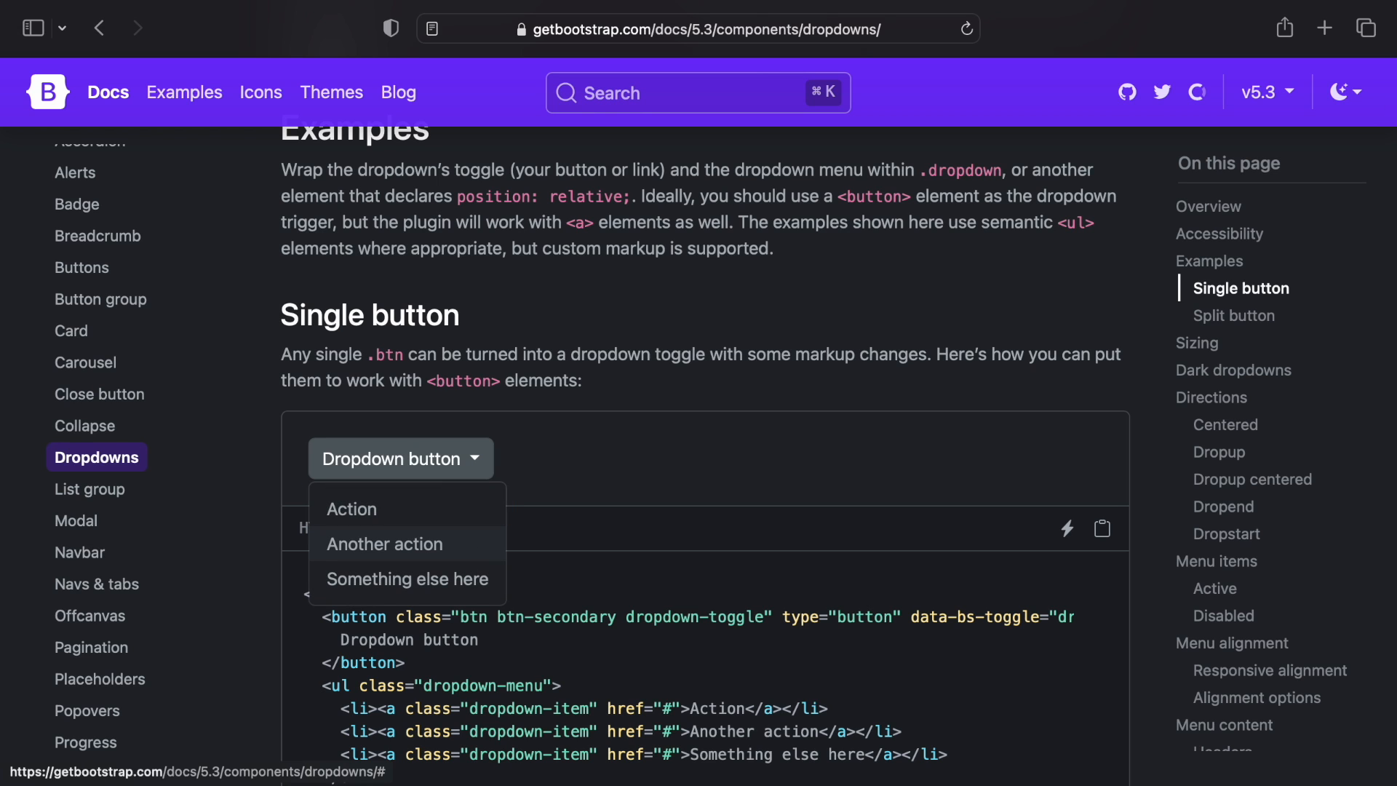
Open the Success and Info variant example menus, then close the open menu
scroll(down, 3)
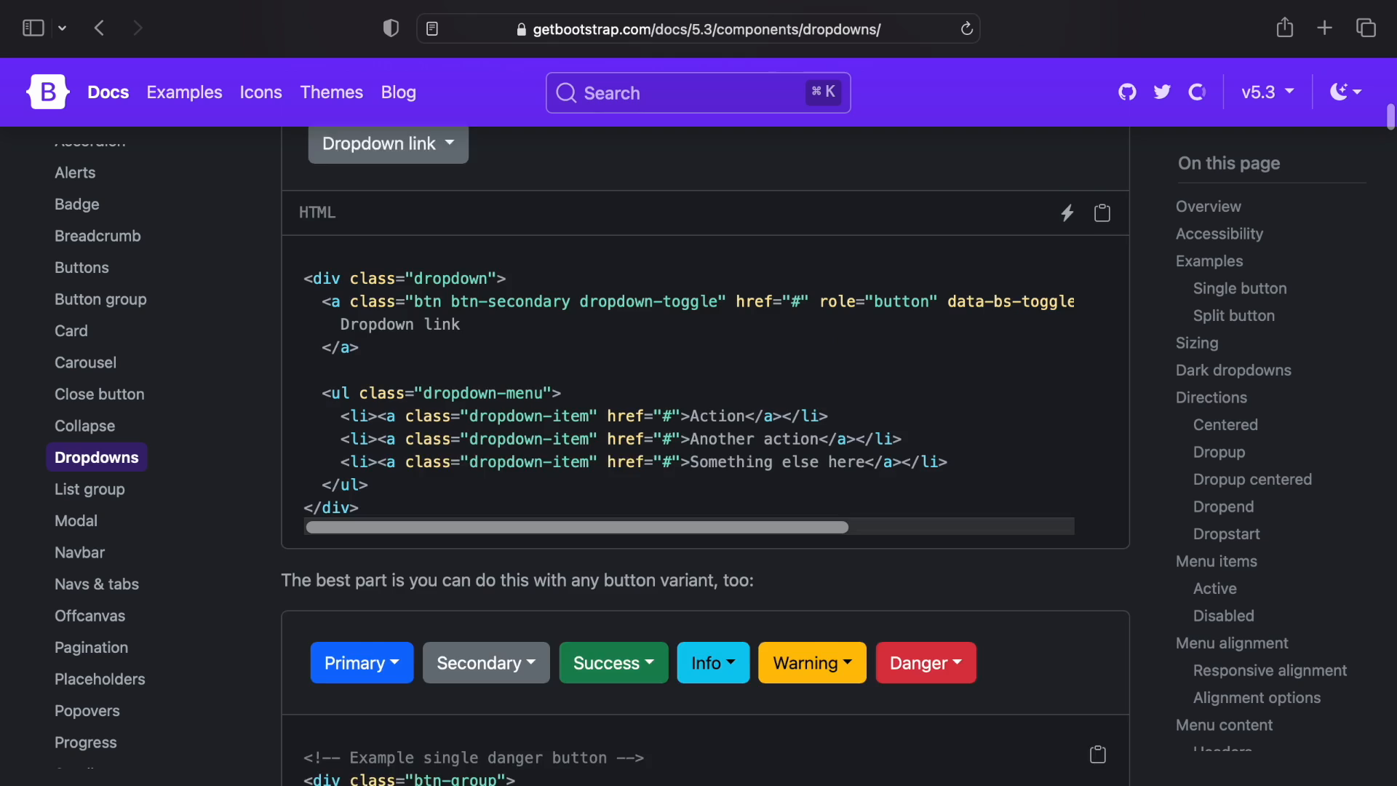
click(612, 468)
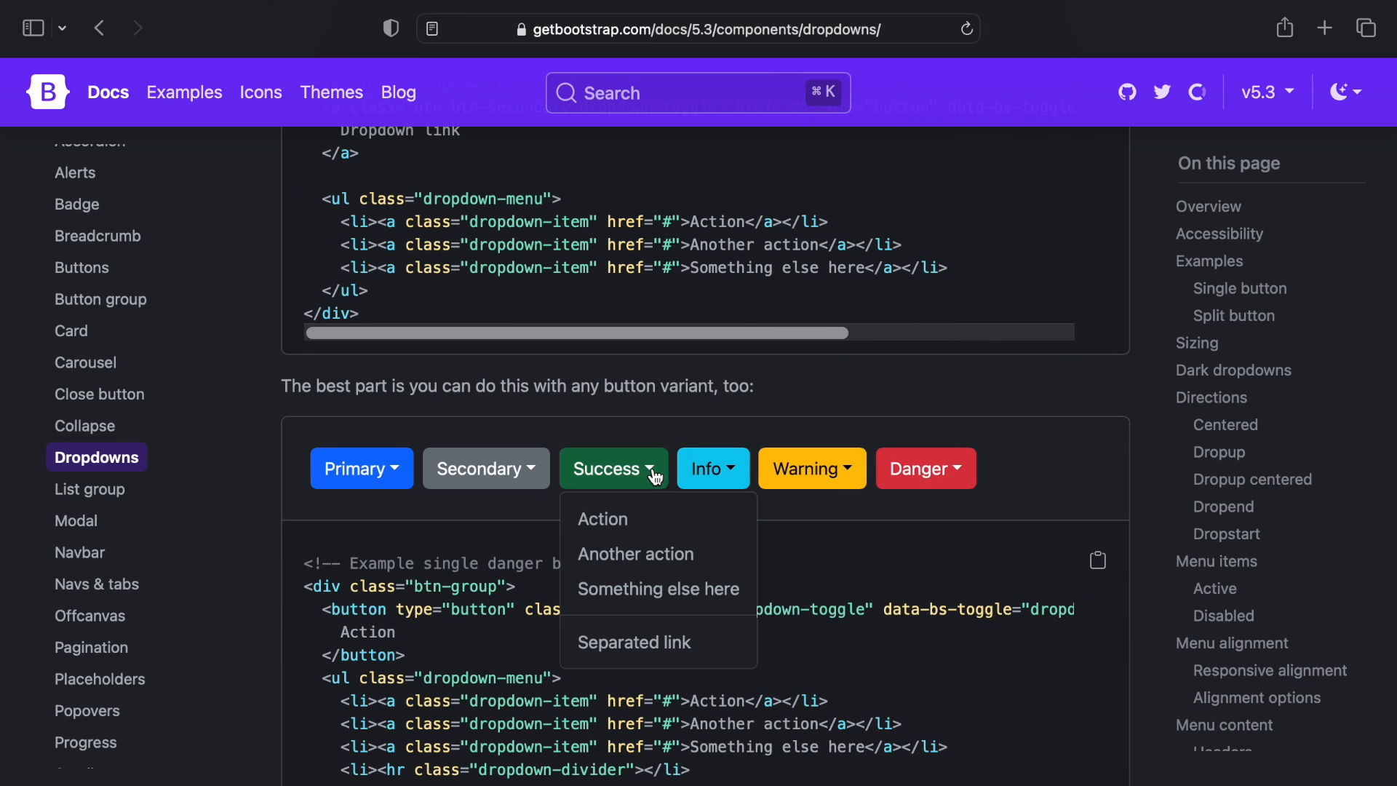
mouse_move(658, 589)
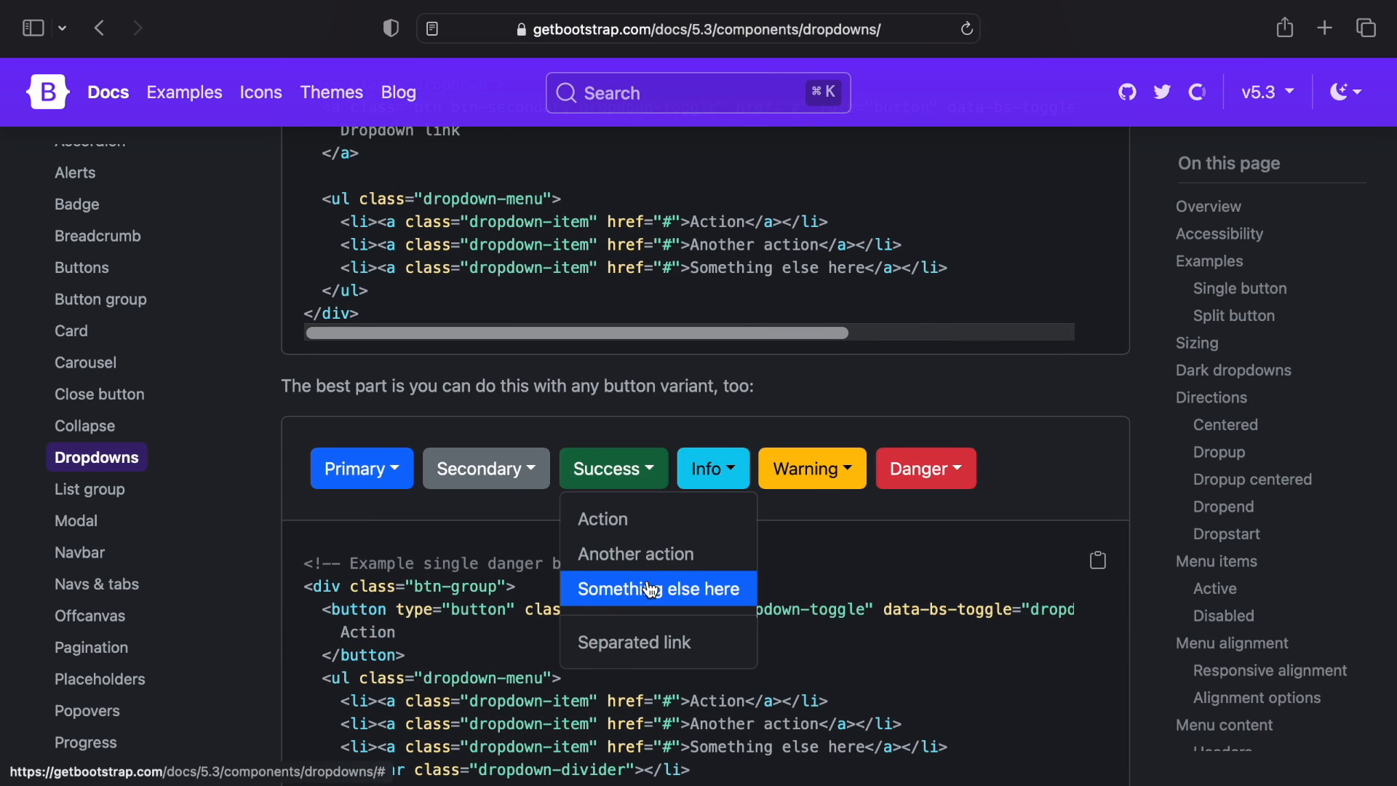
click(713, 468)
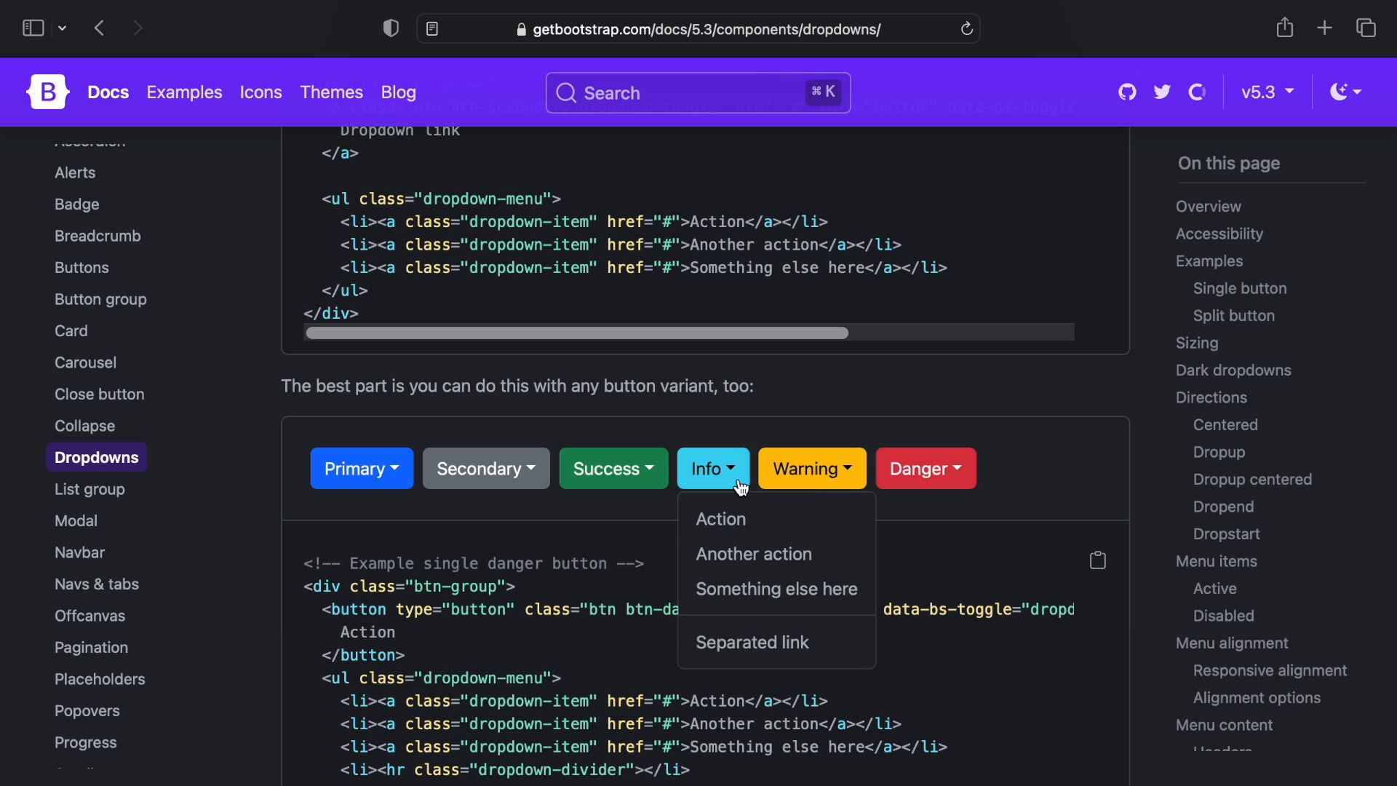
mouse_move(742, 509)
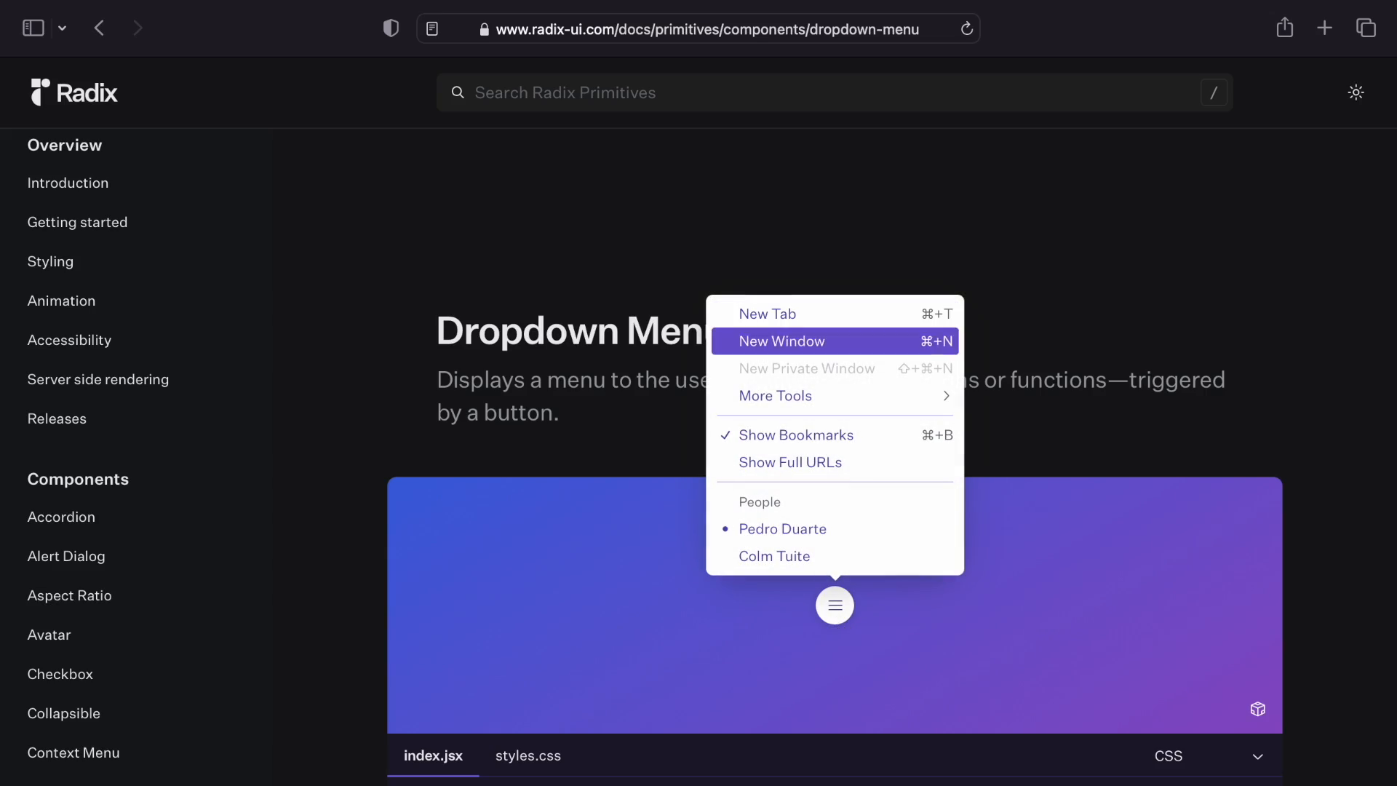
click(902, 623)
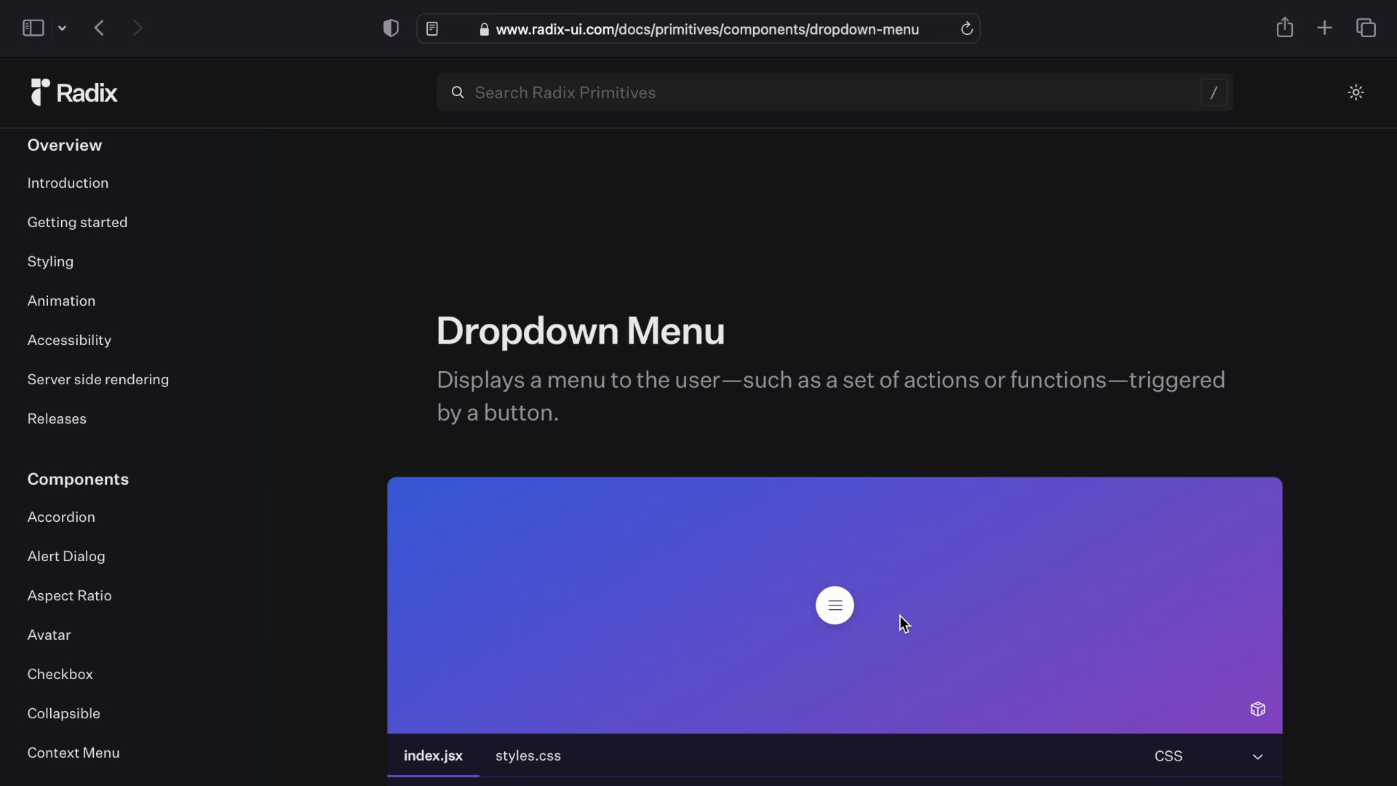
Try the unstyled, Tailwind-styled and CSS-styled dropdowns in the preview
scroll(down, 3)
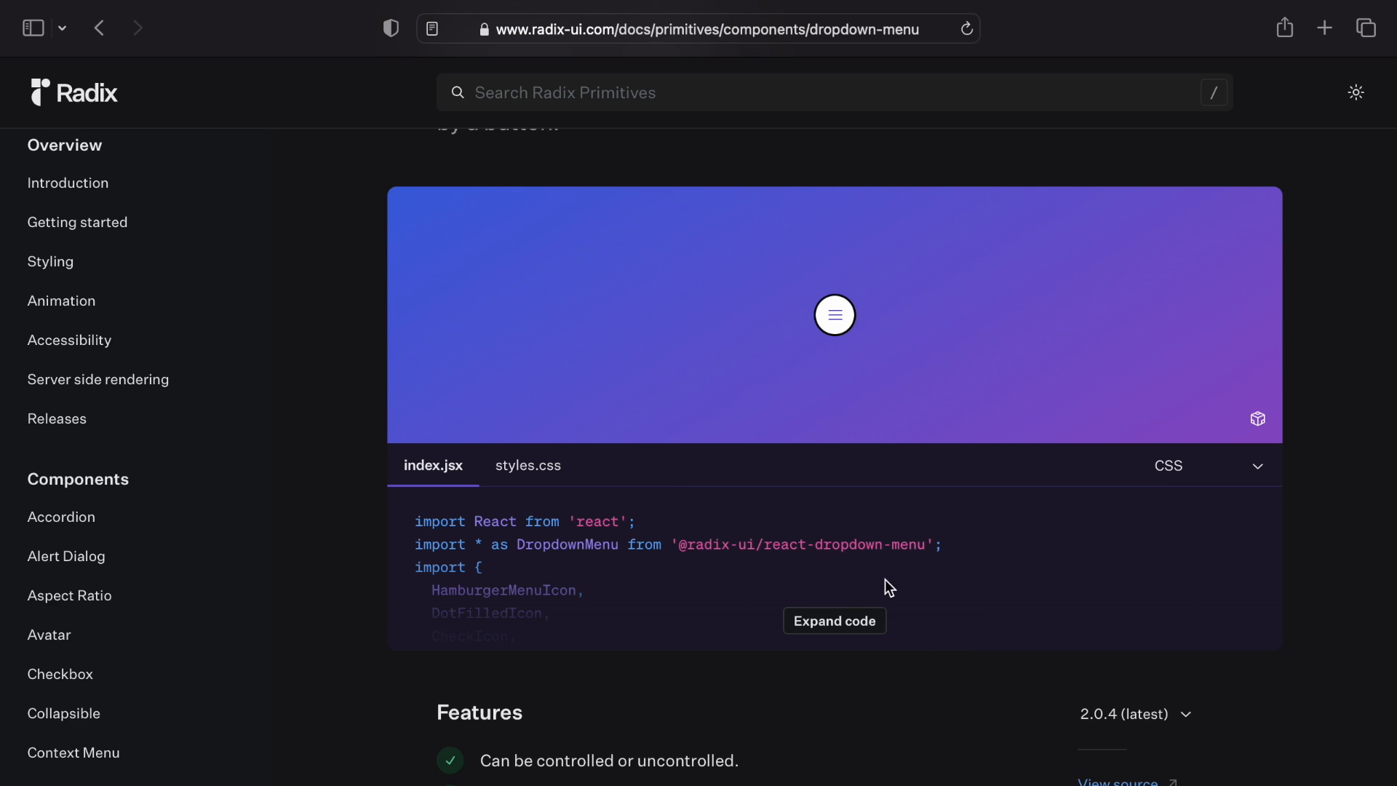
scroll(down, 3)
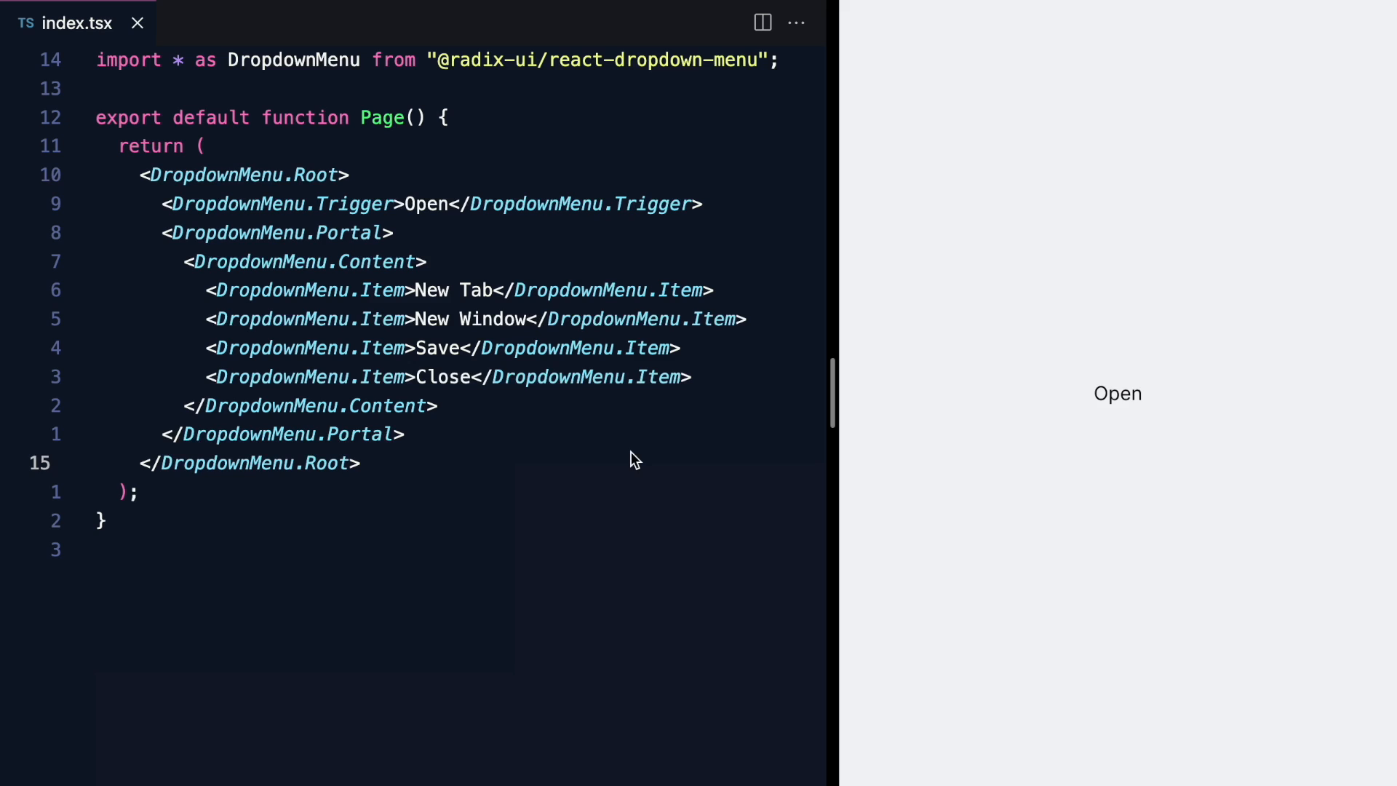
mouse_move(1116, 411)
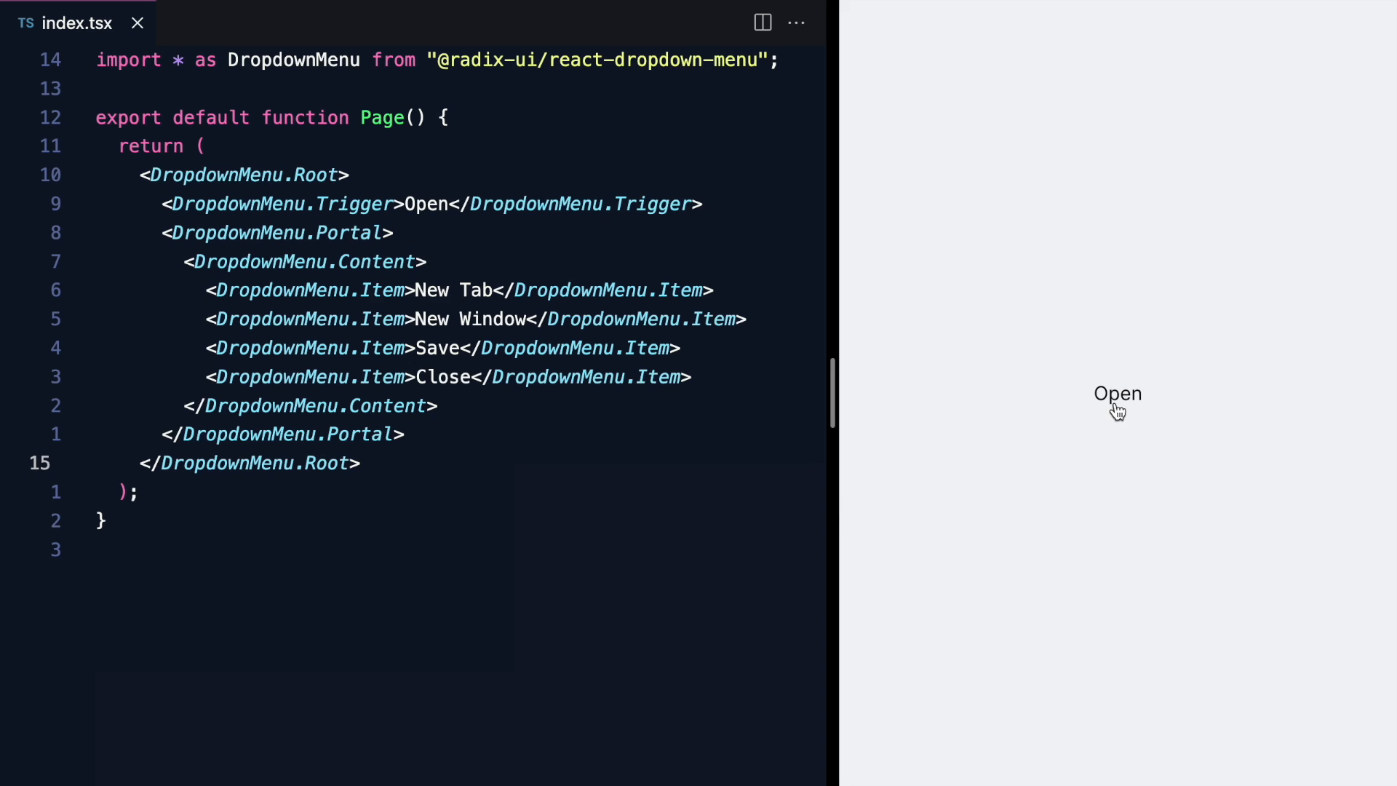
click(1117, 394)
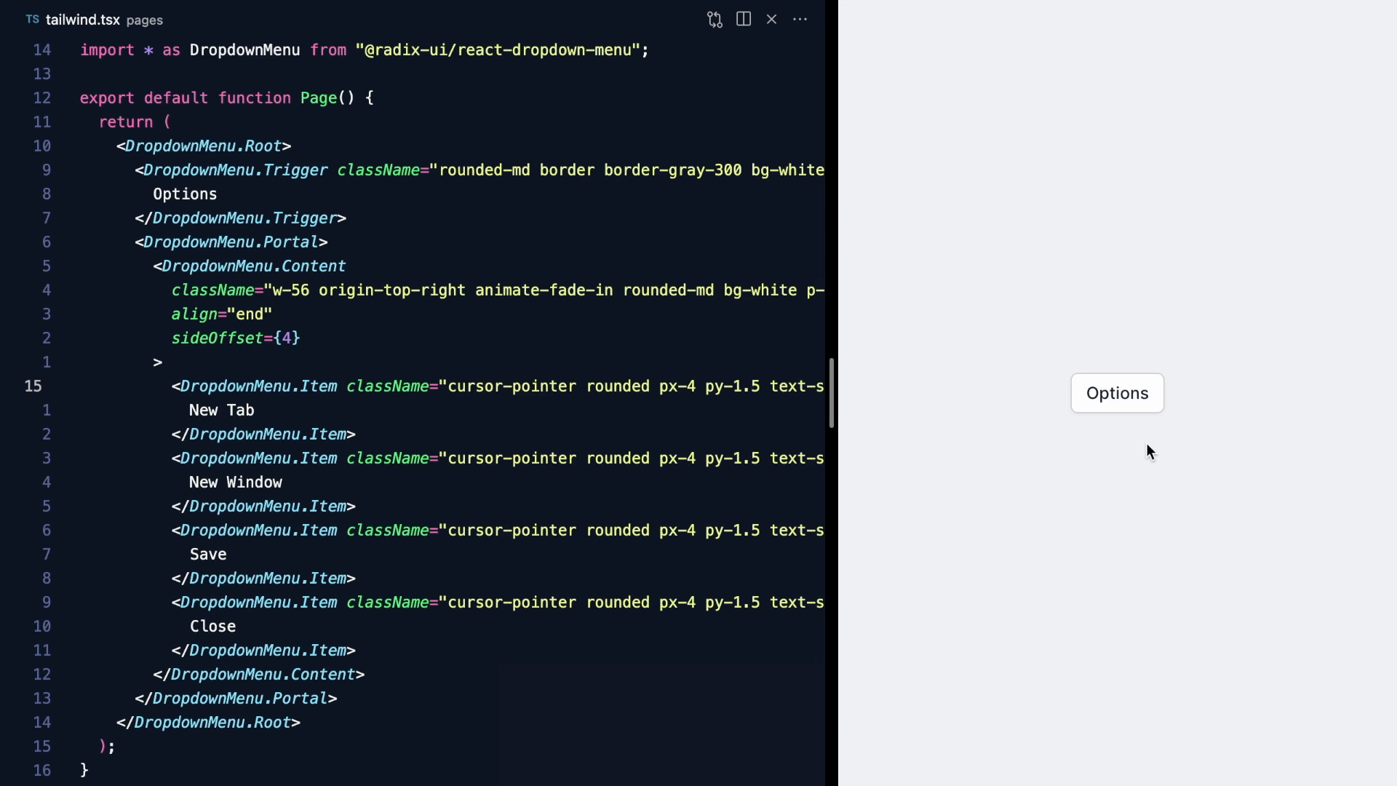
click(1117, 393)
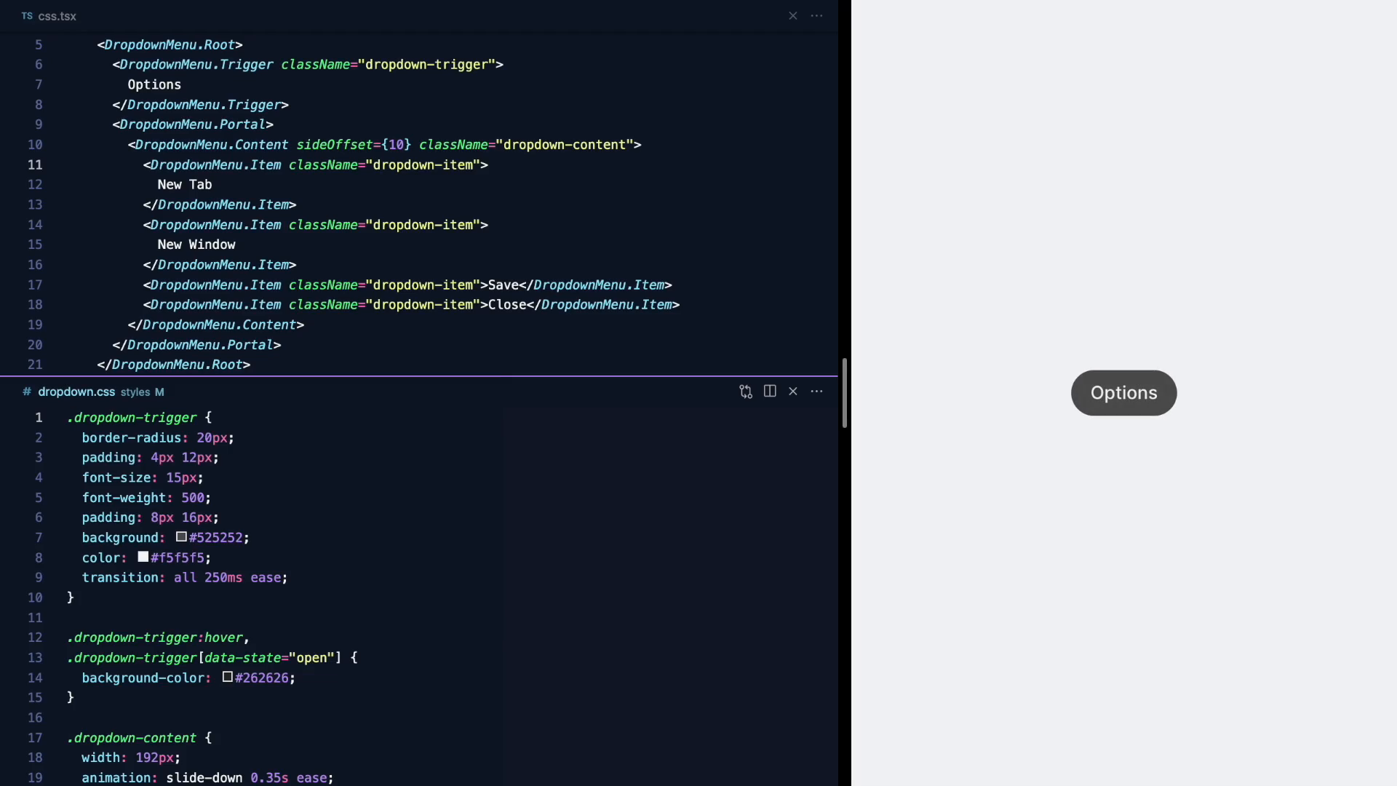
click(1124, 393)
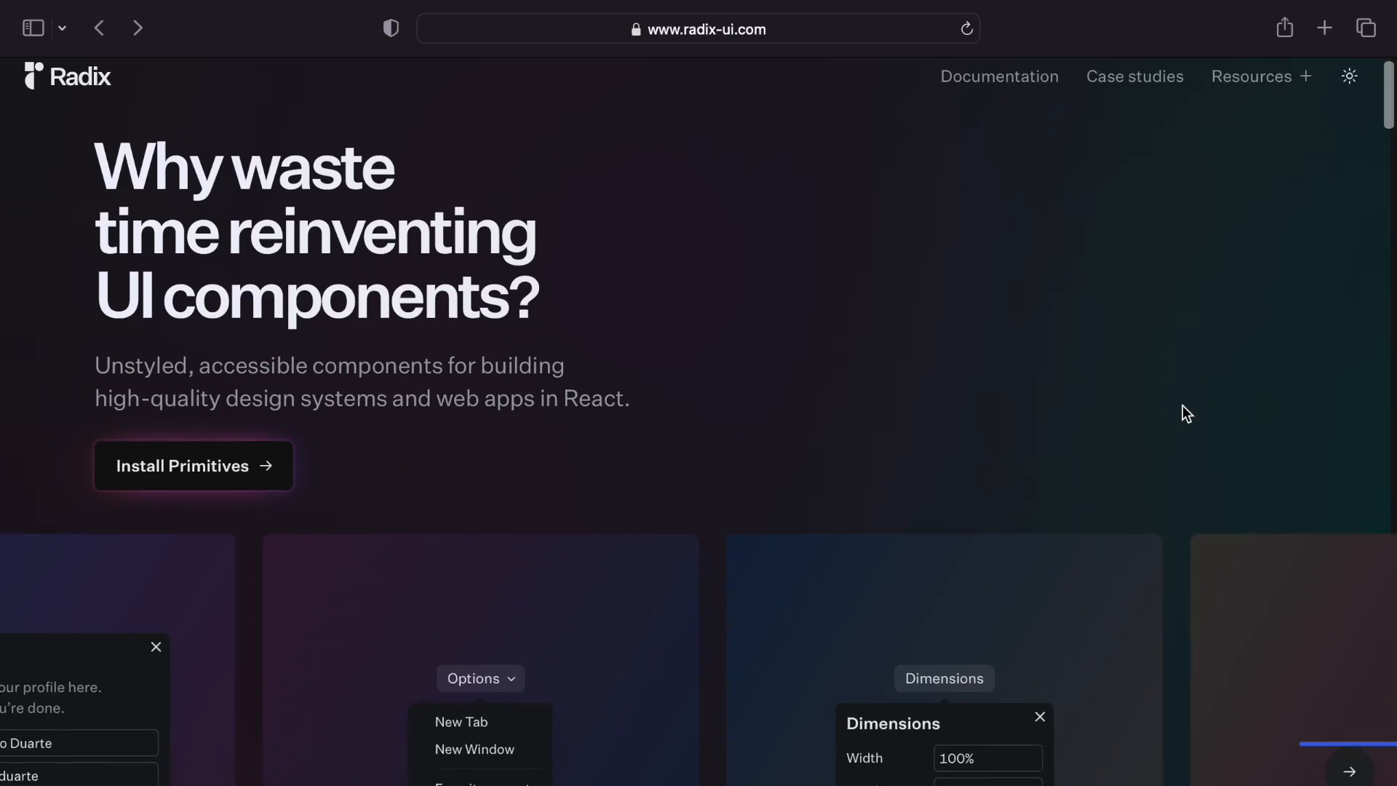
Go through the Alert Dialog docs page to the Progress component page
scroll(down, 3)
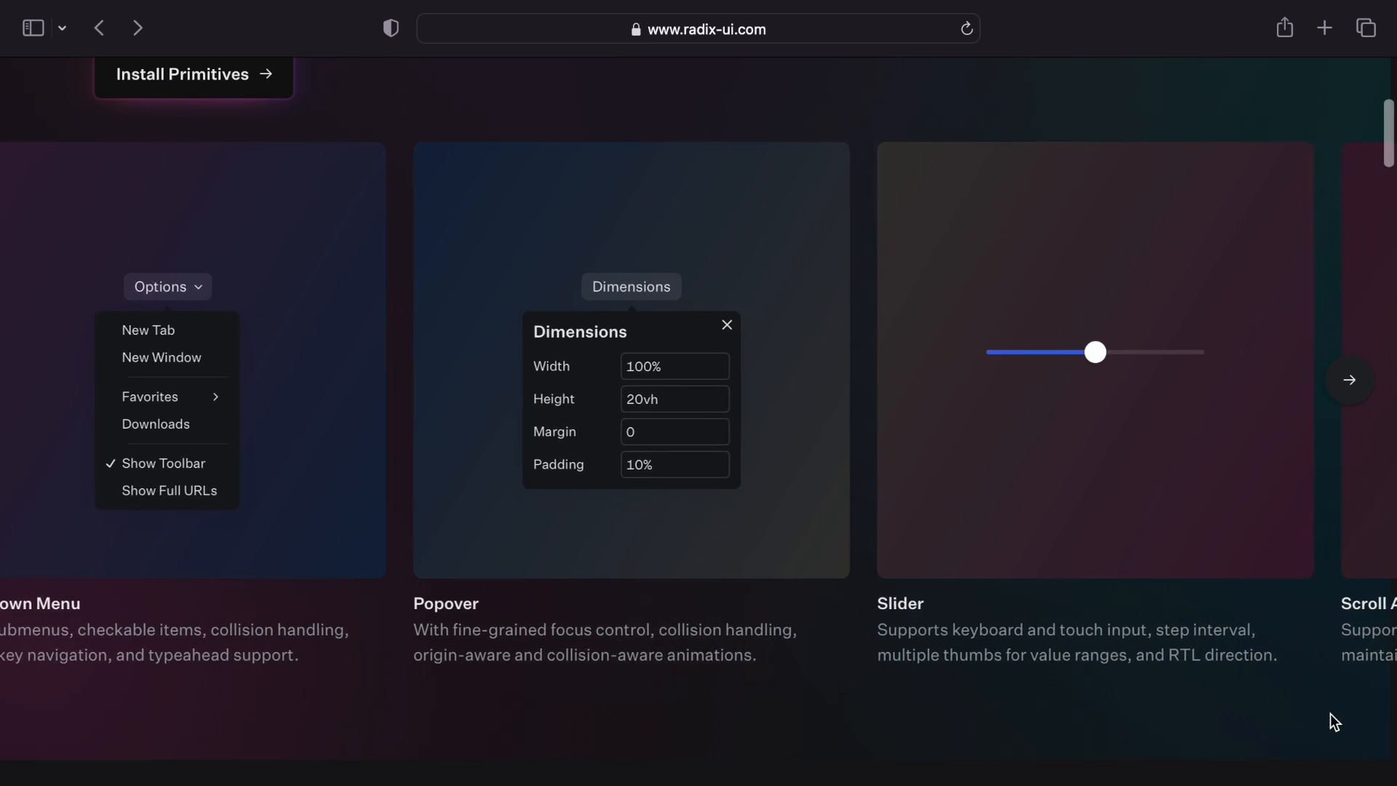
scroll(right, 3)
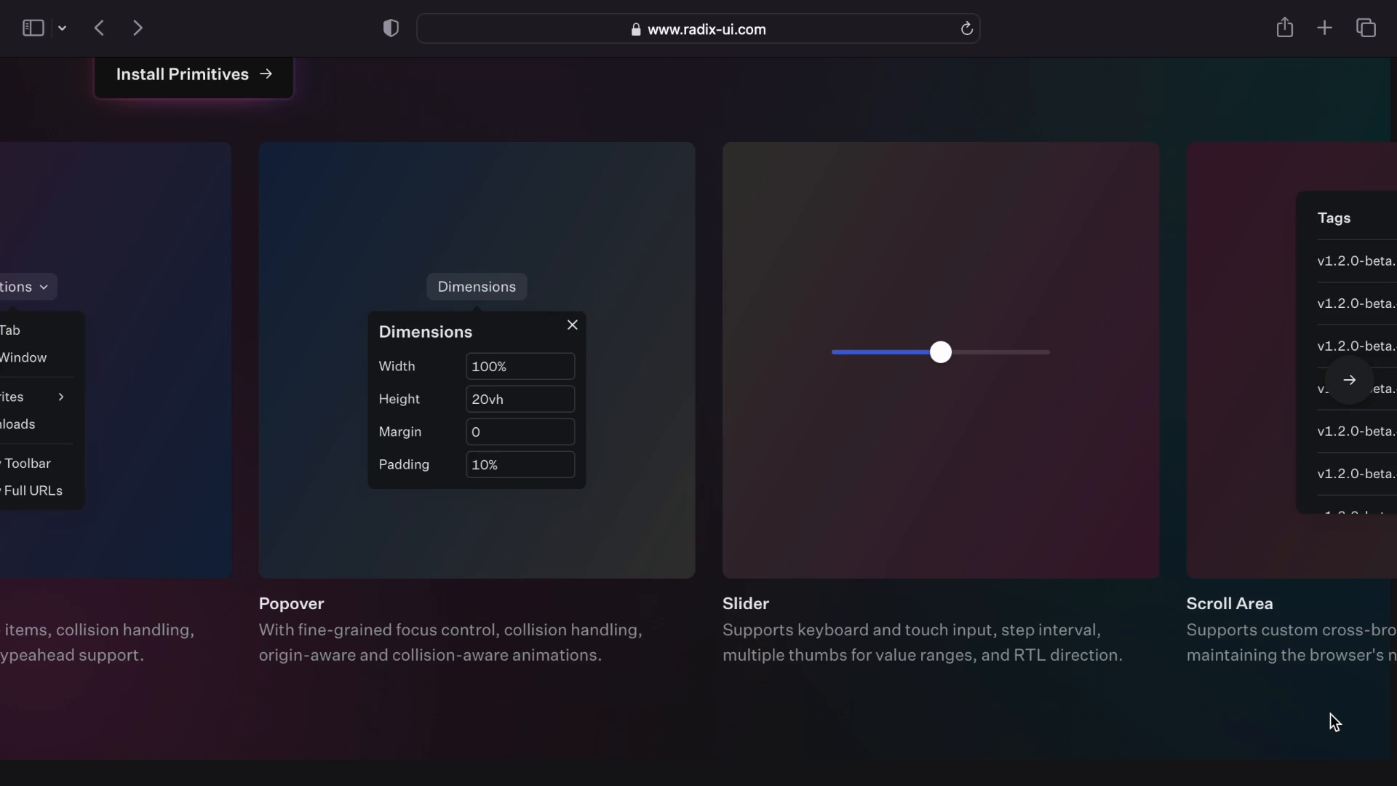
scroll(left, 3)
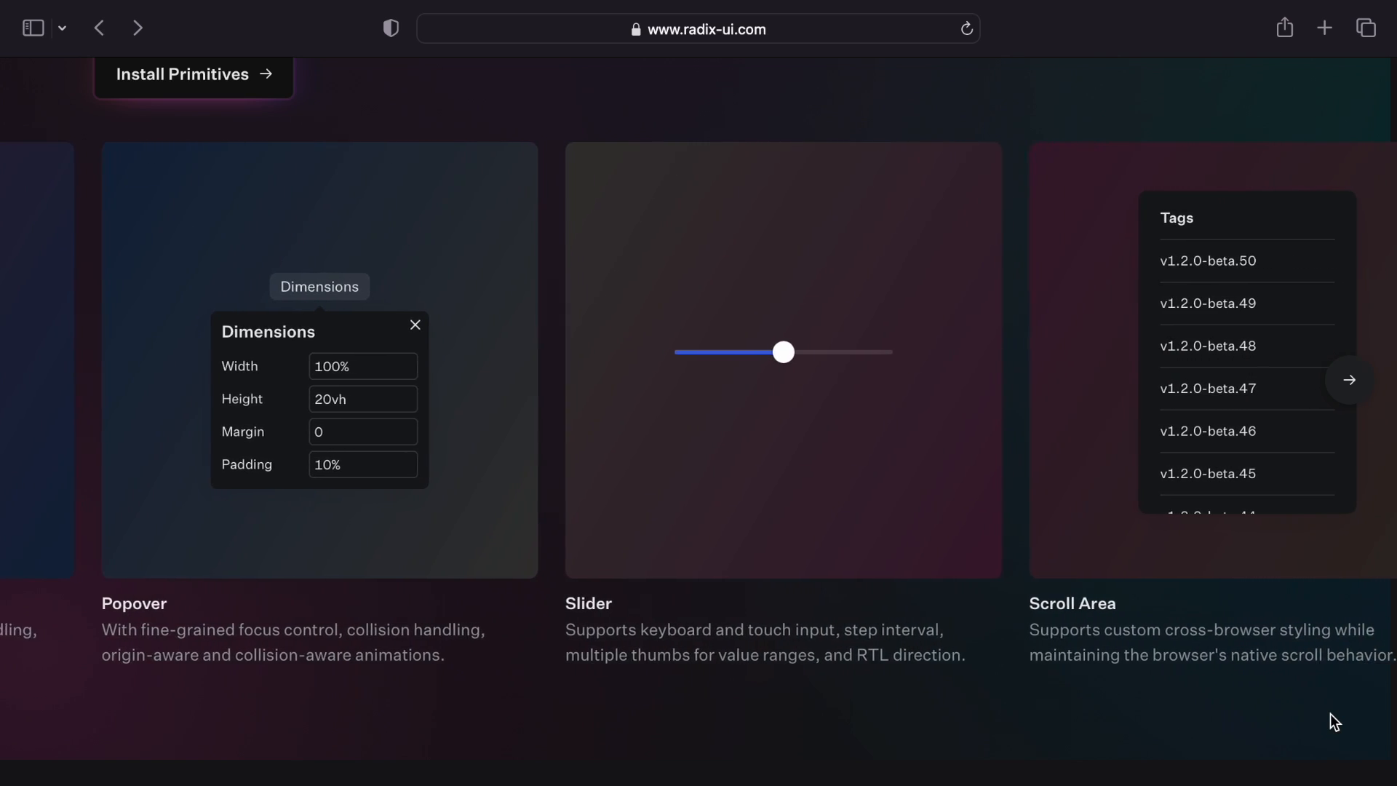
scroll(down, 3)
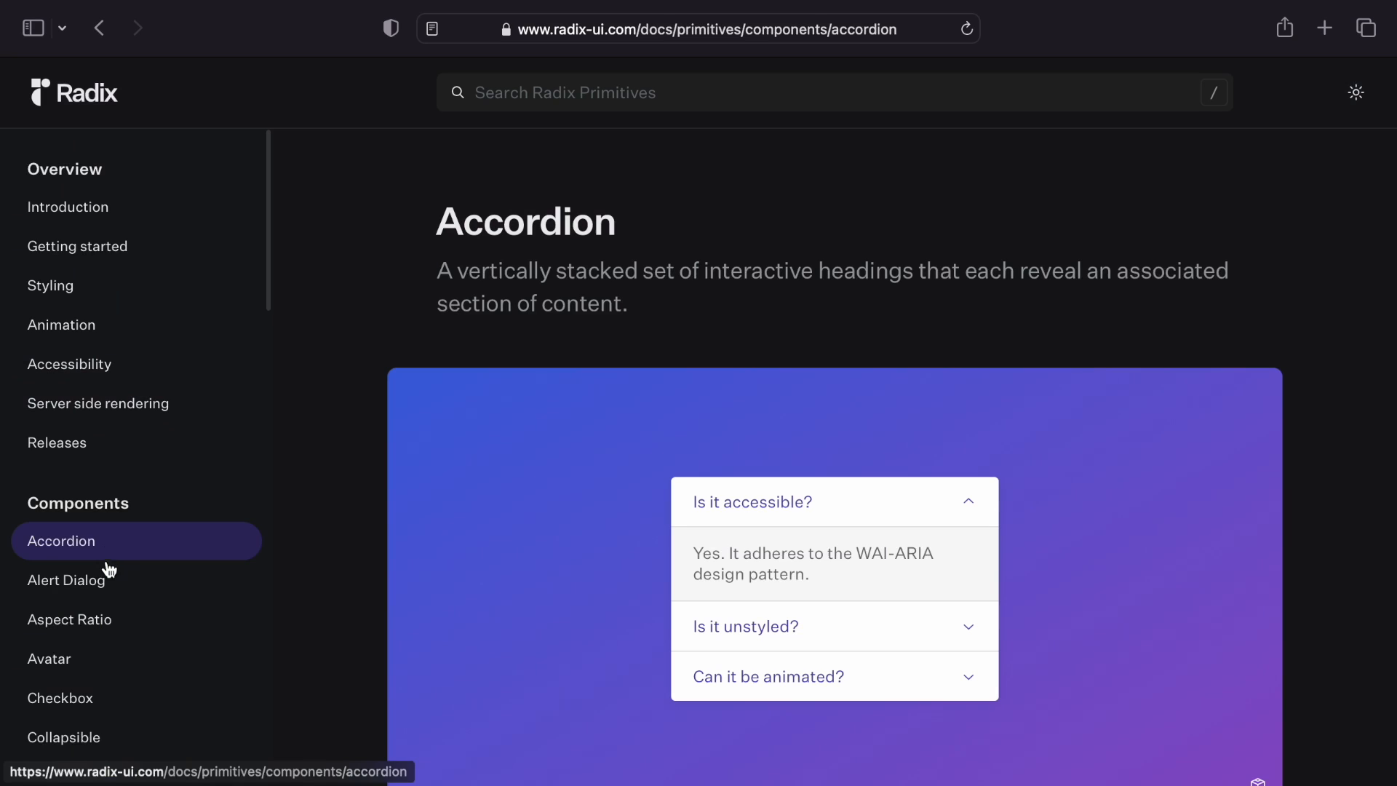
click(70, 580)
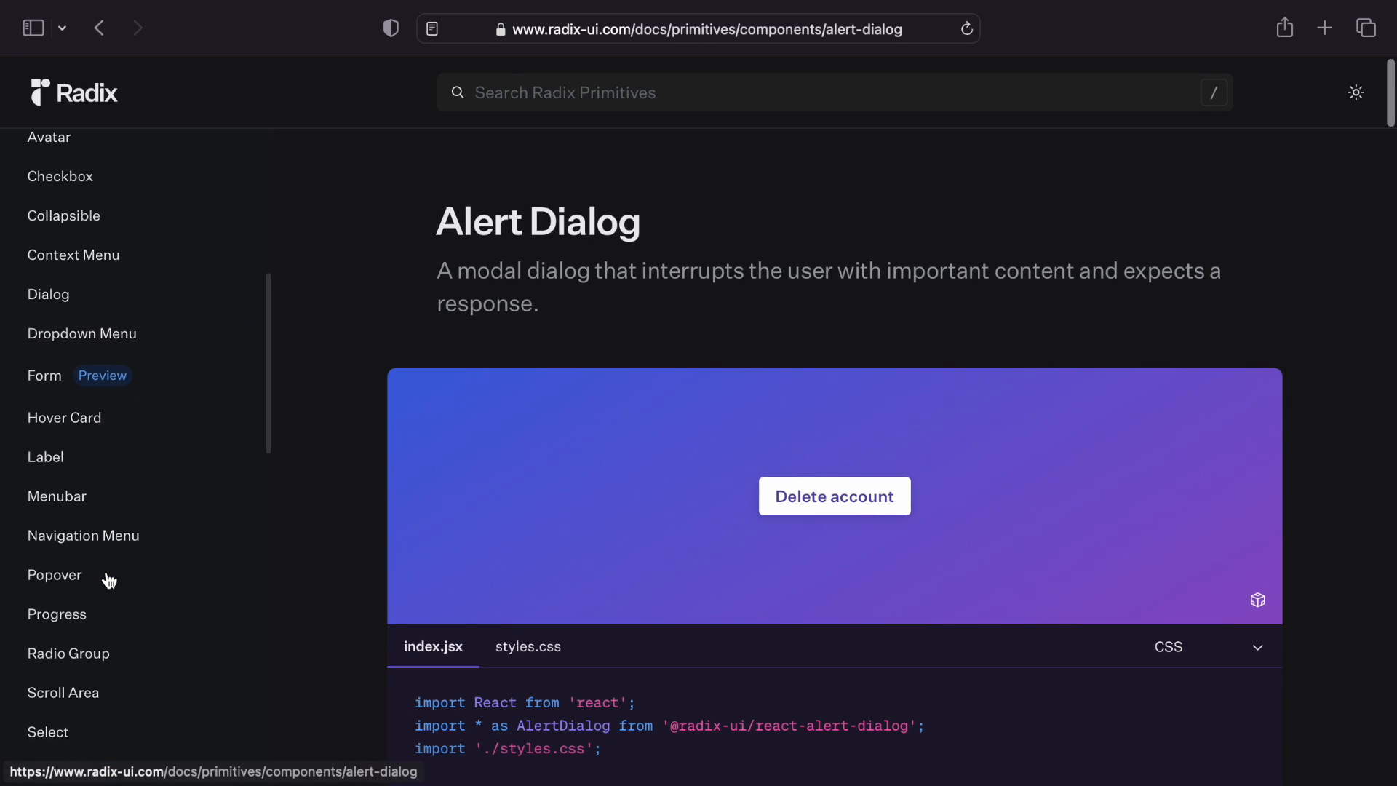
click(56, 574)
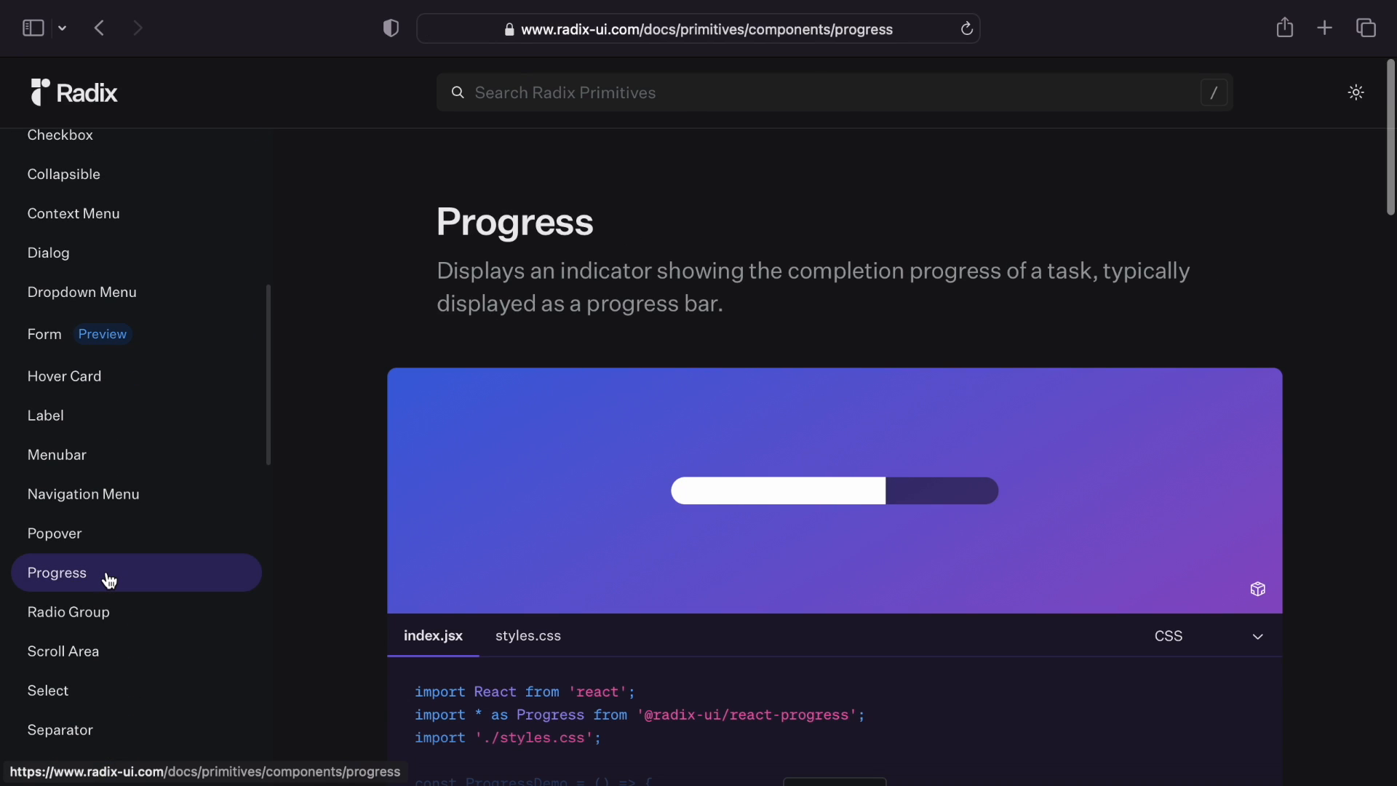